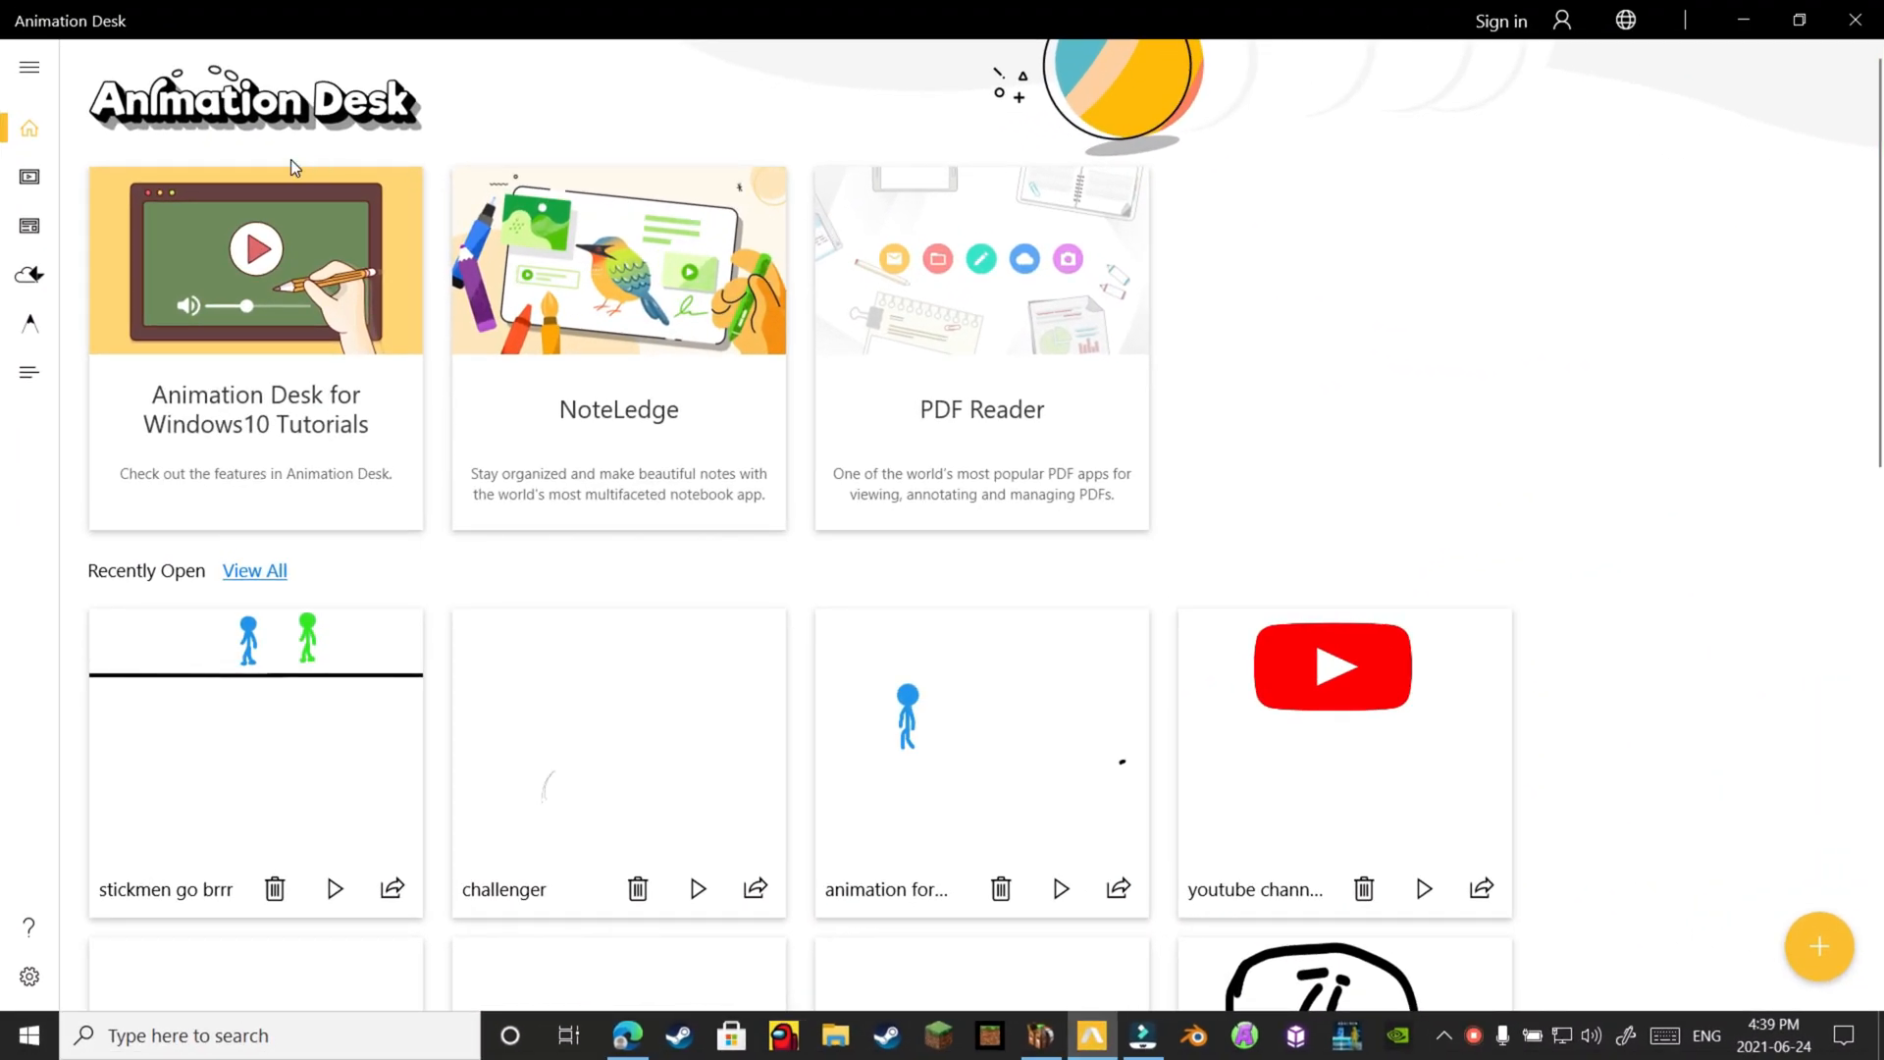
{"action": "mouse_move", "coordinate": [1792, 995]}
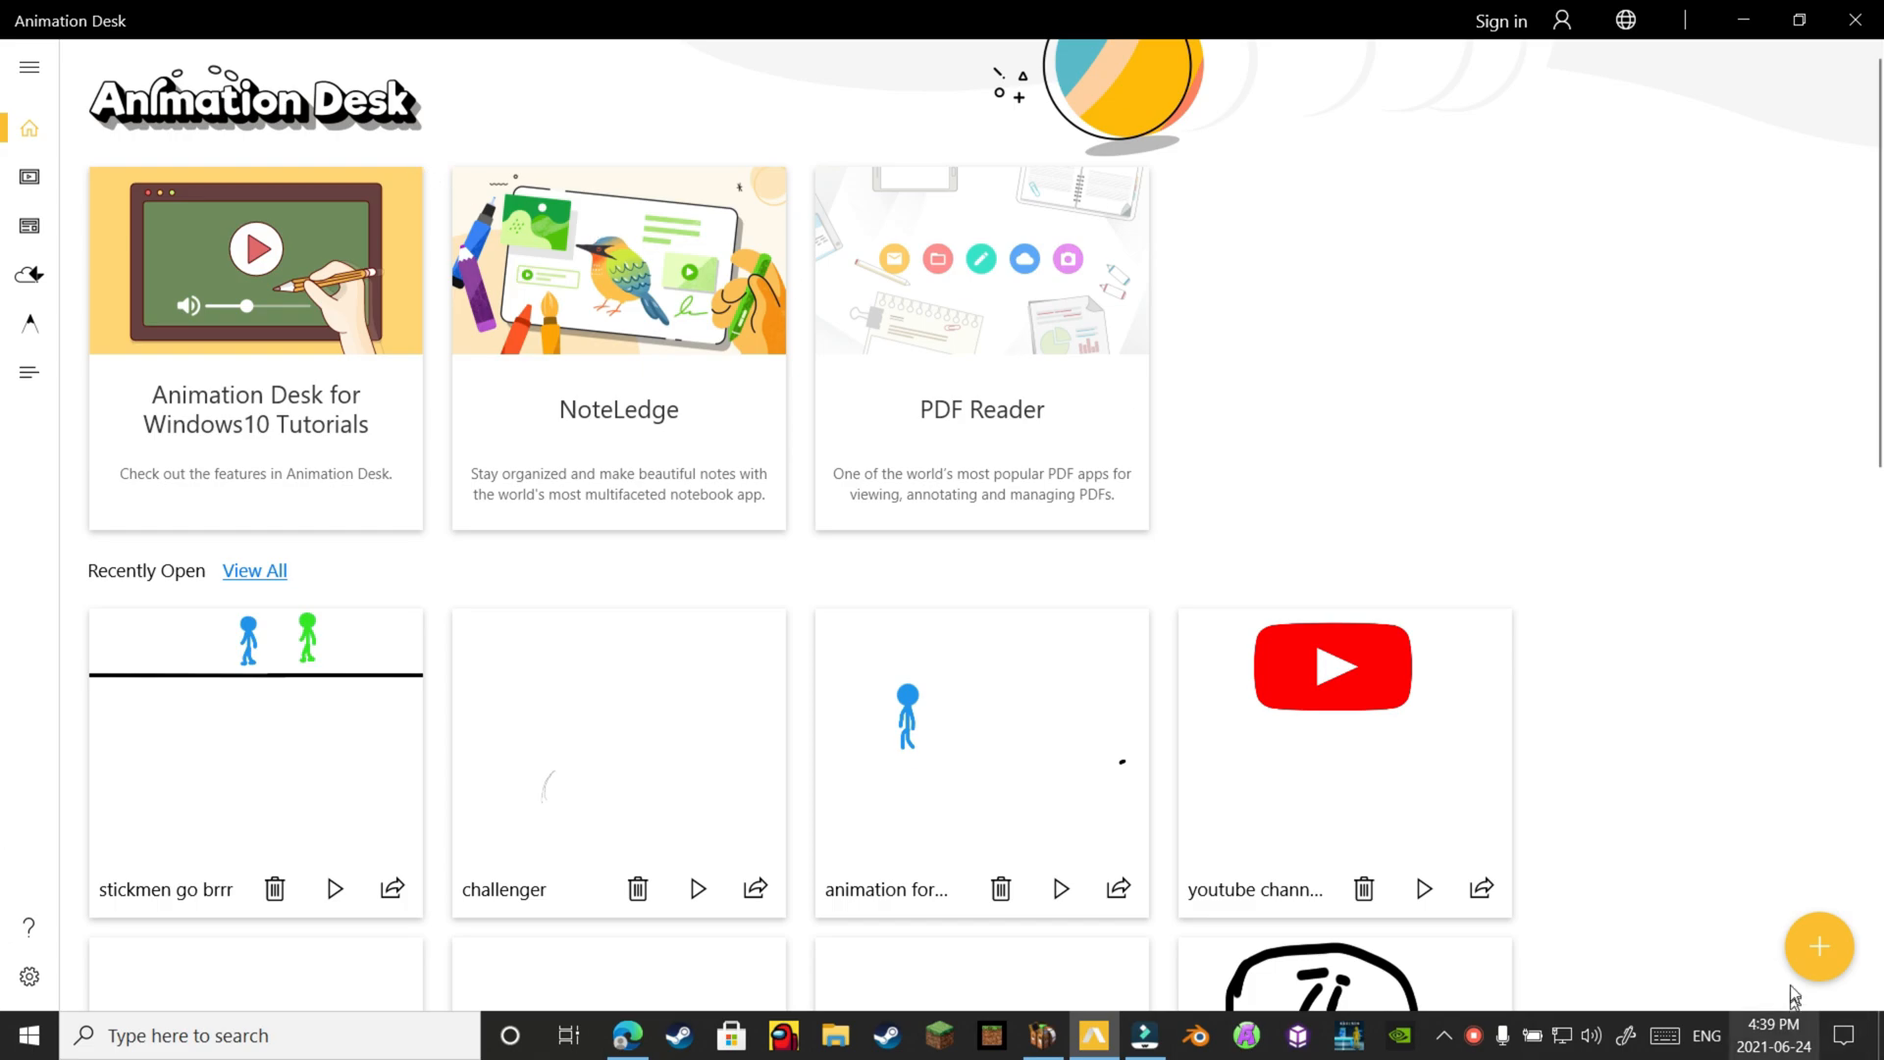
Start a new sequence and name it 'zqdj vnraui'
{"action": "scroll", "scroll_direction": "down", "scroll_amount": 3}
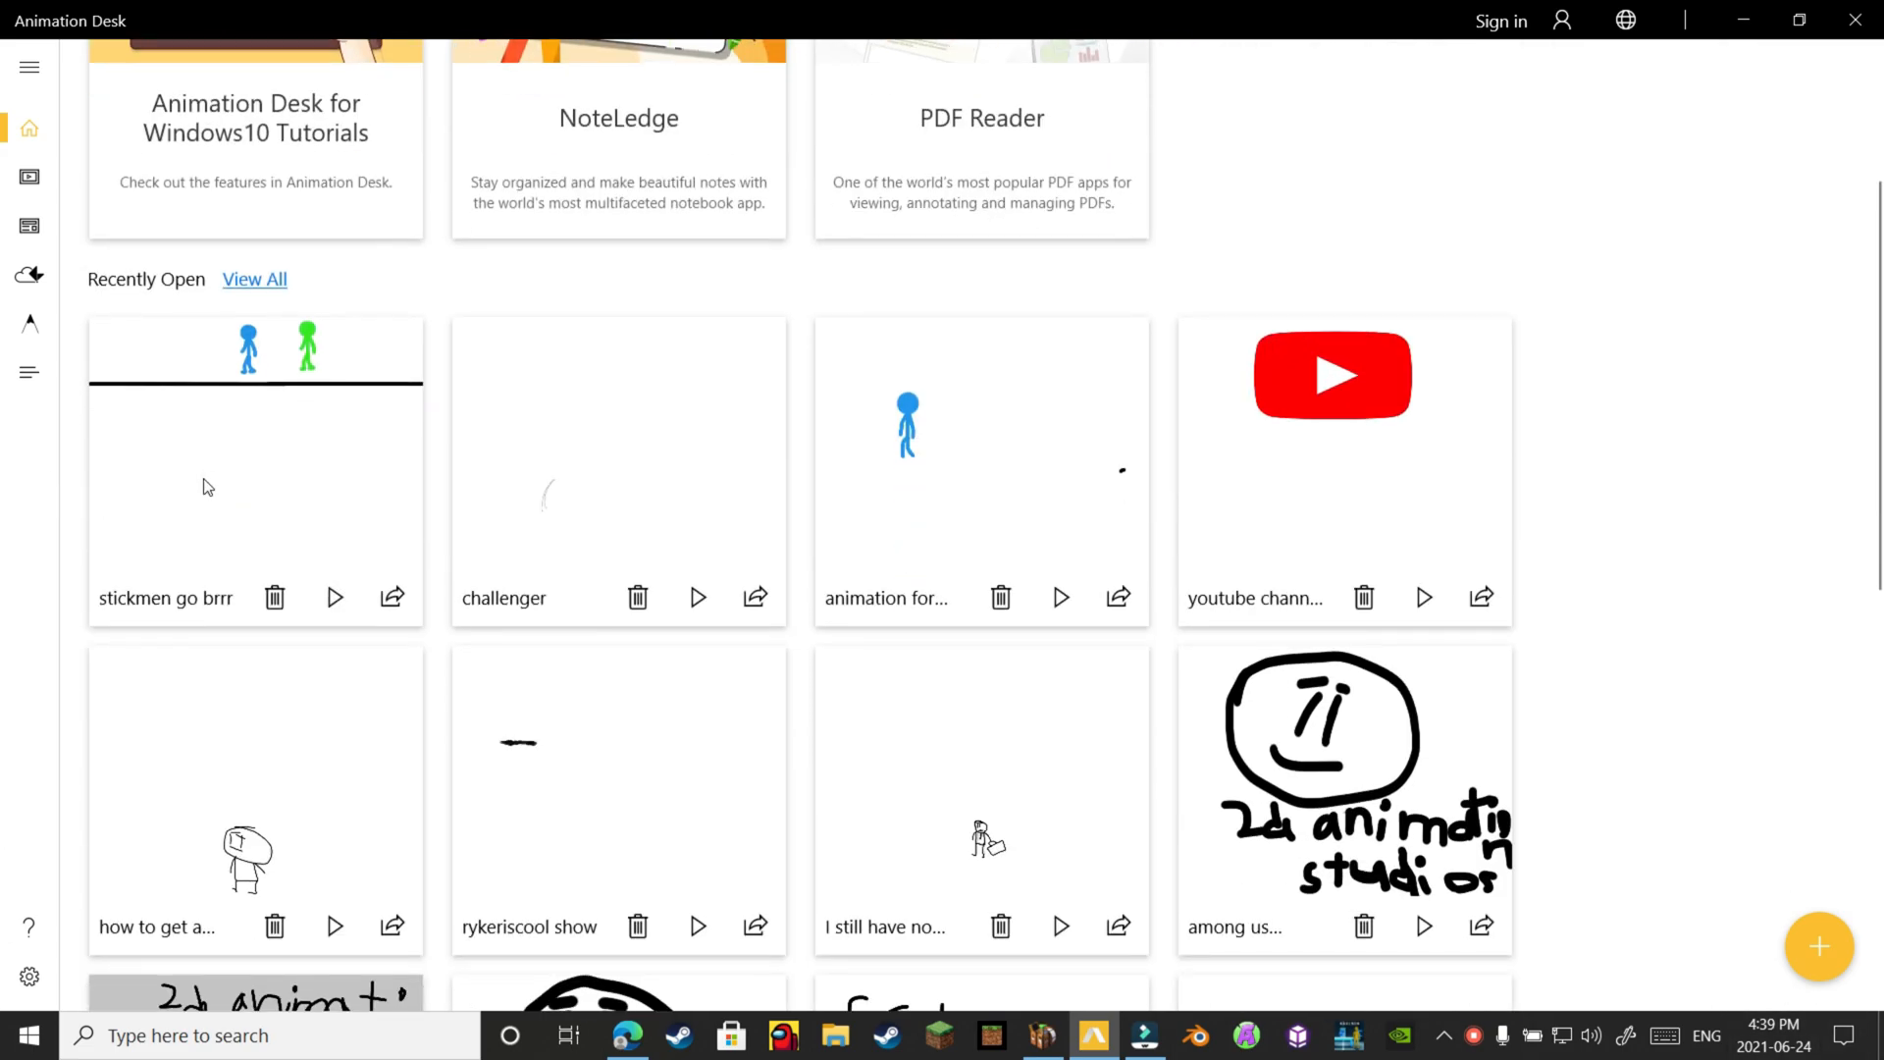
{"action": "scroll", "scroll_direction": "up", "scroll_amount": 3}
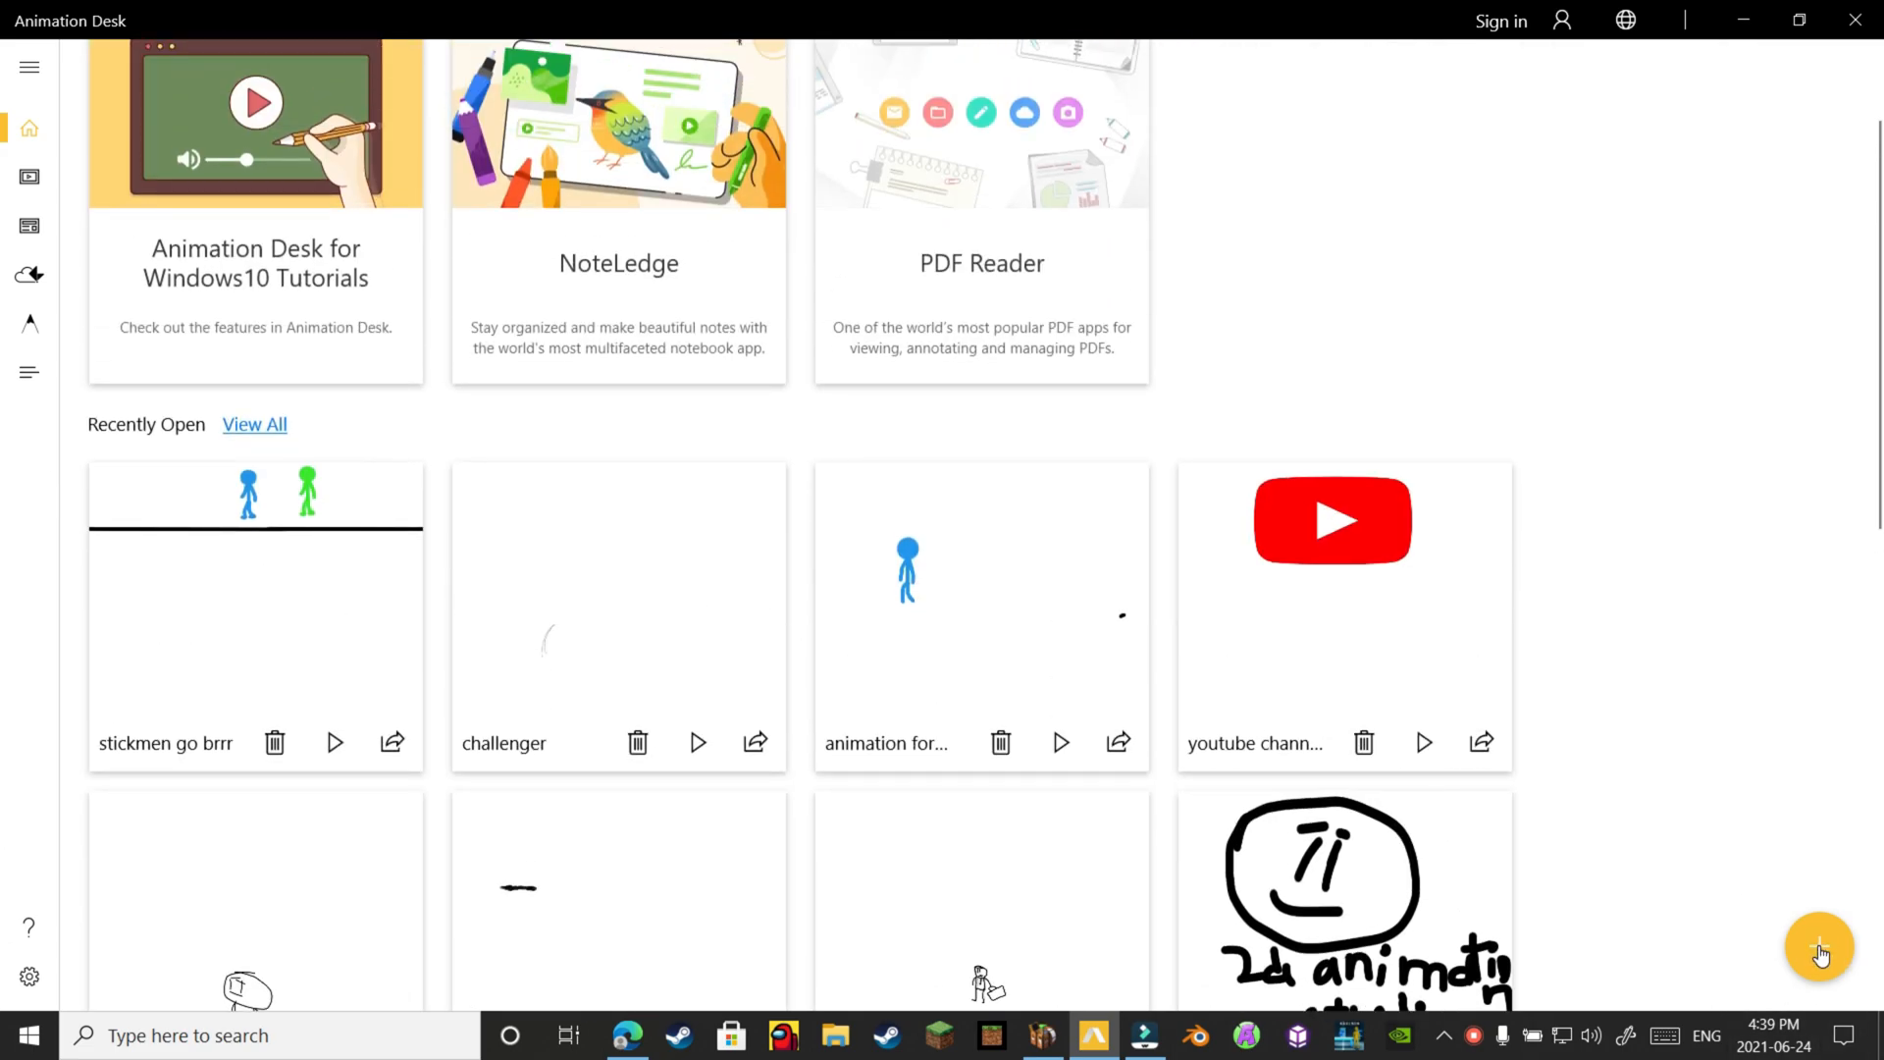
{"action": "left_click", "coordinate": [1818, 948]}
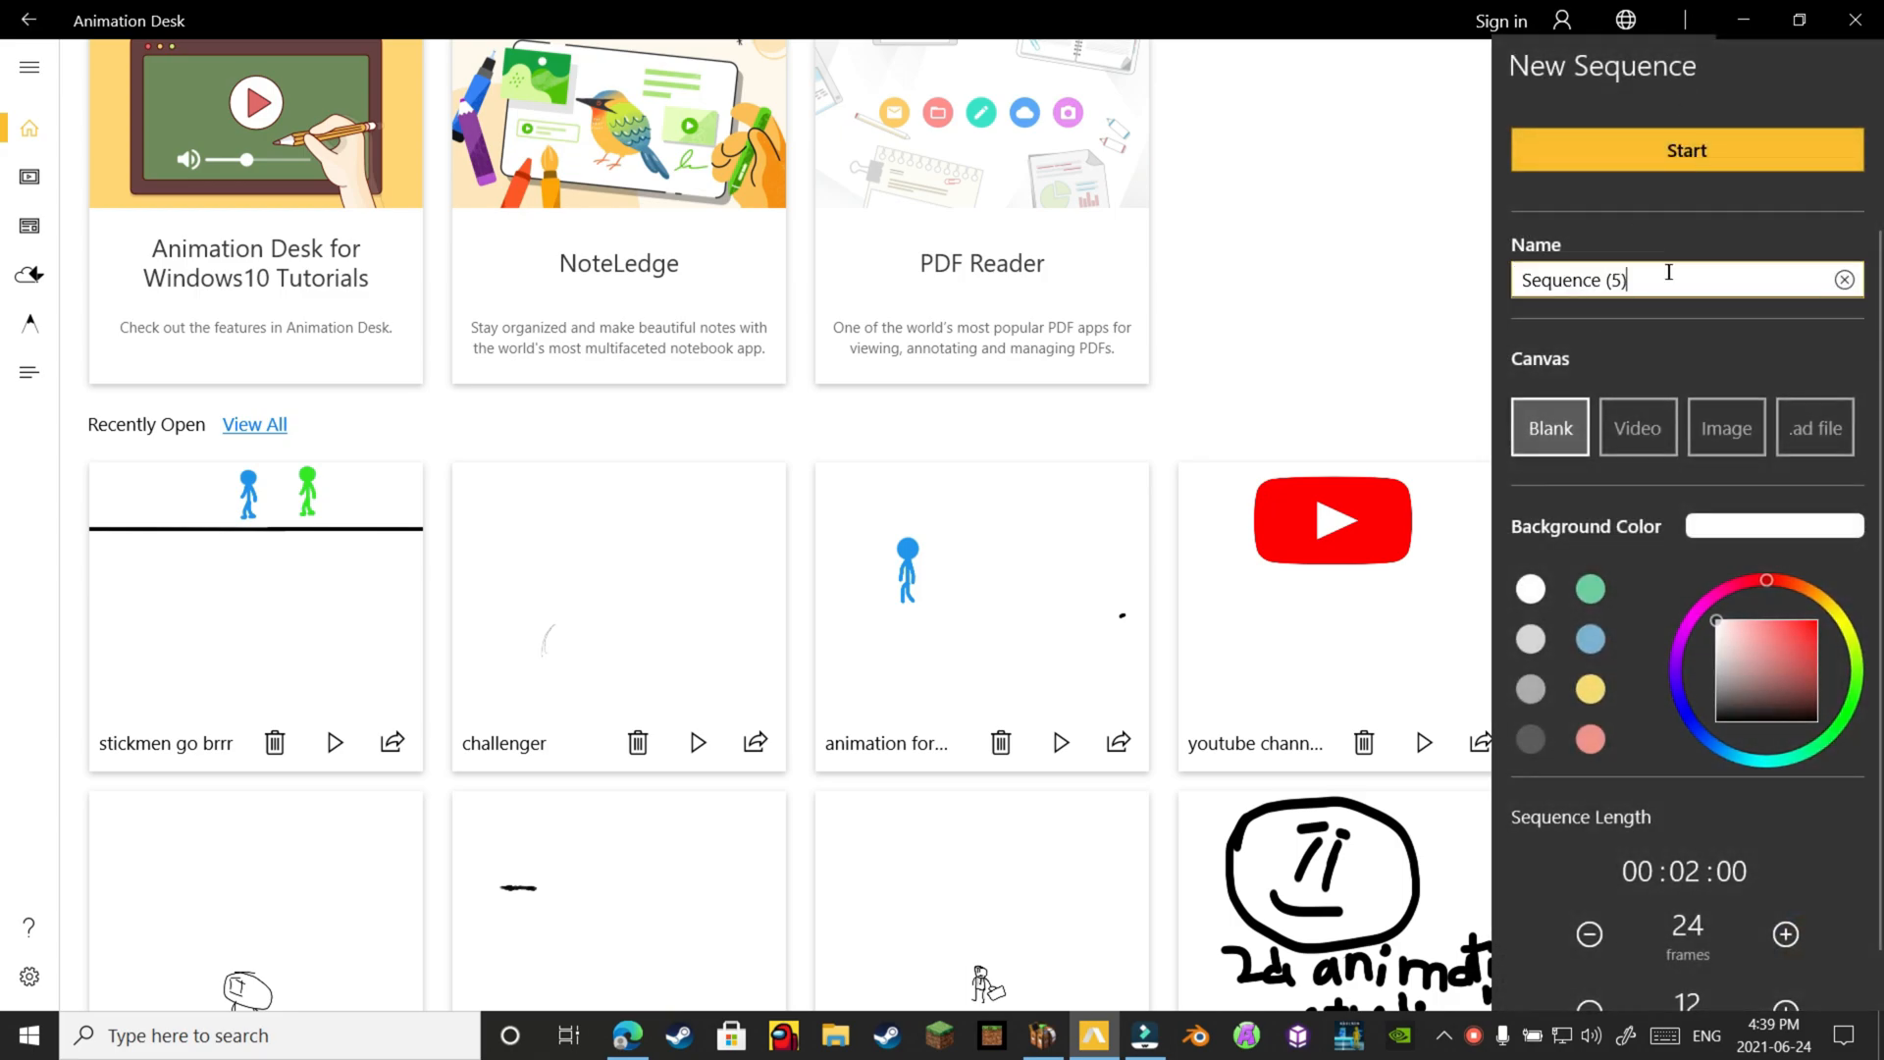
{"action": "left_click", "coordinate": [1846, 280]}
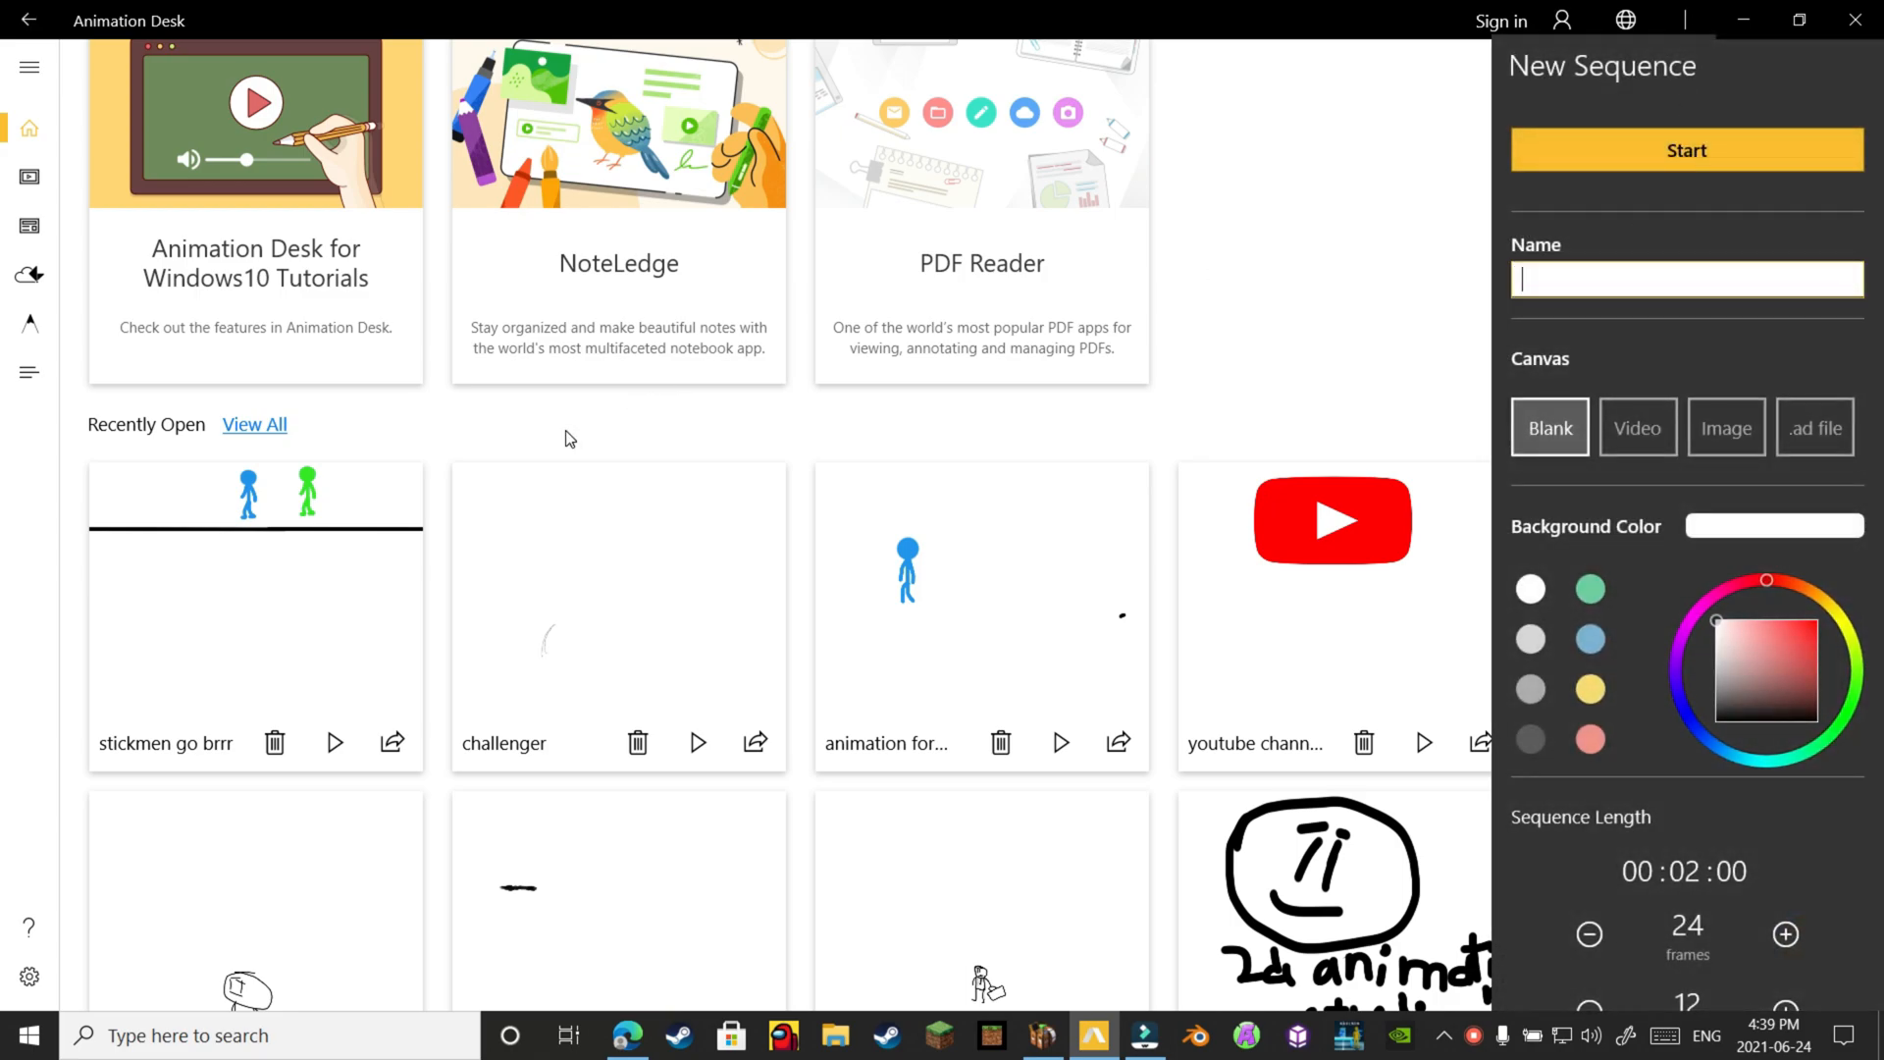
{"action": "type", "text": "zqdj vnraui"}
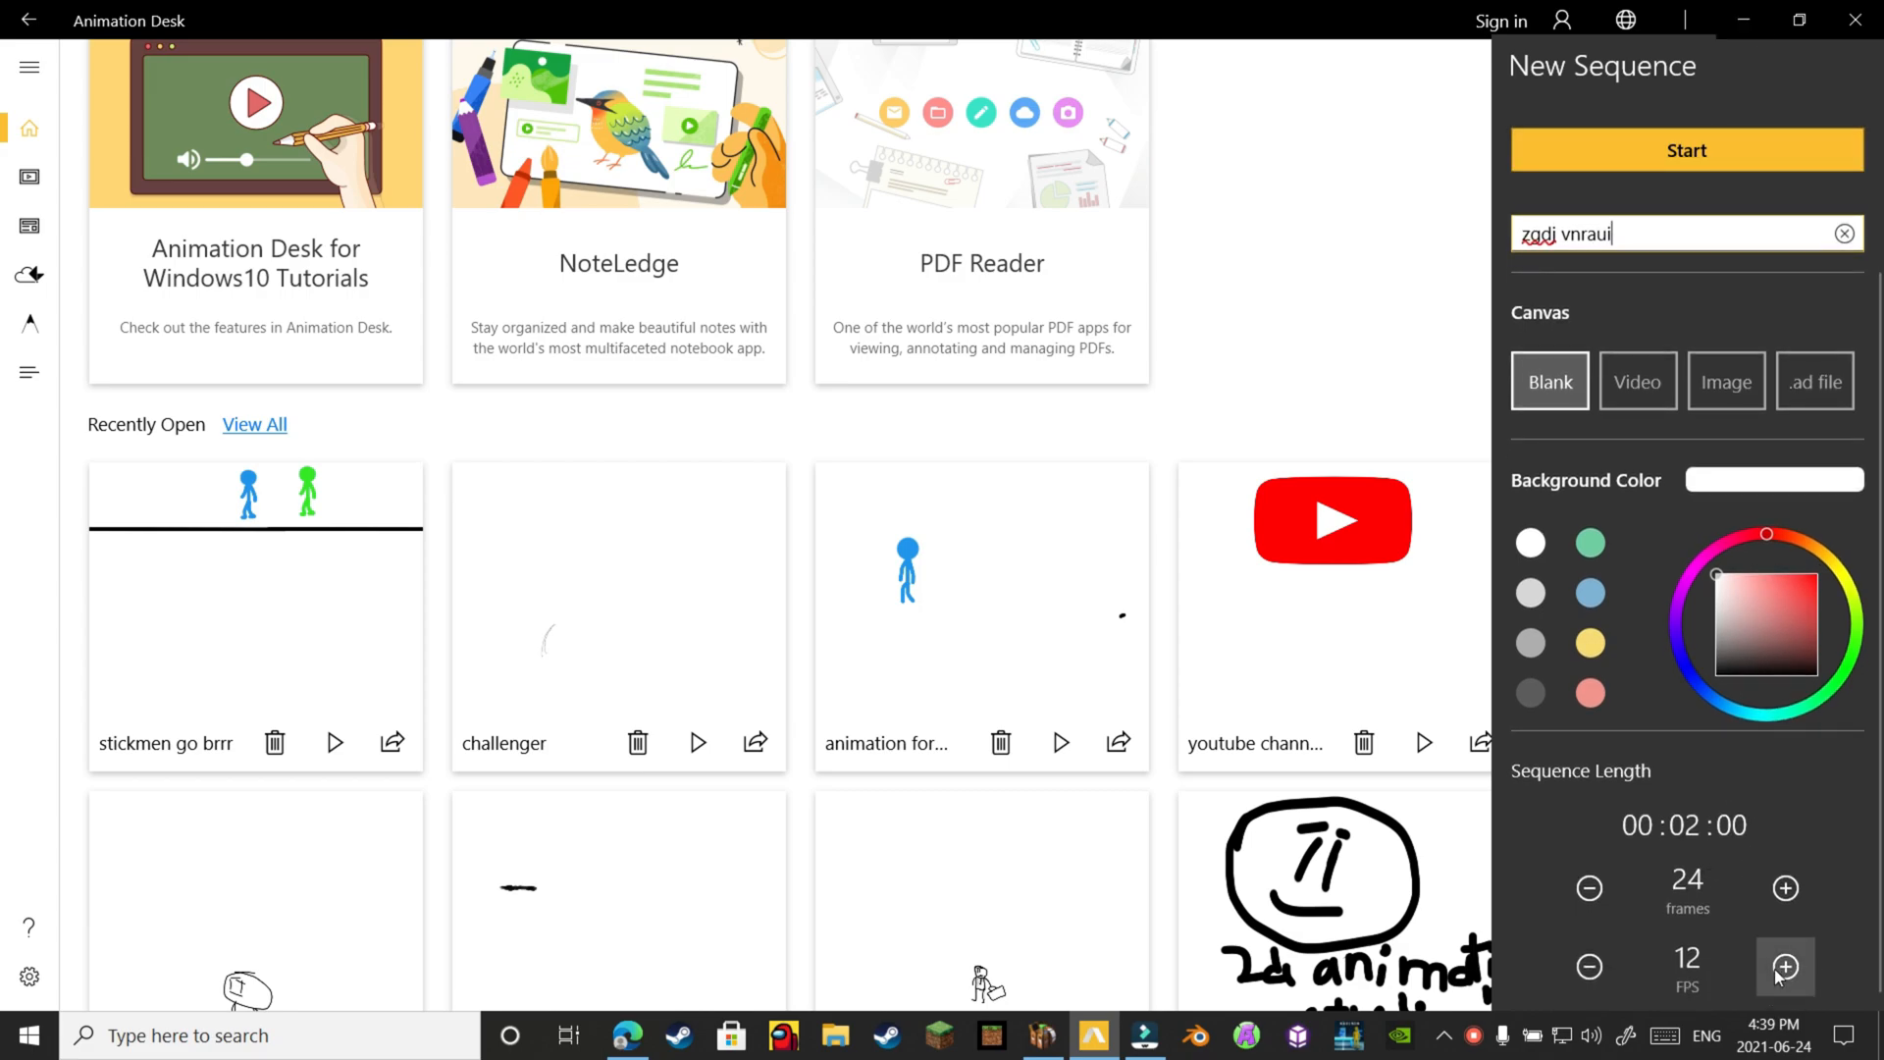
Raise the frame rate to 24 FPS and create the sequence
{"action": "left_click", "coordinate": [1784, 967]}
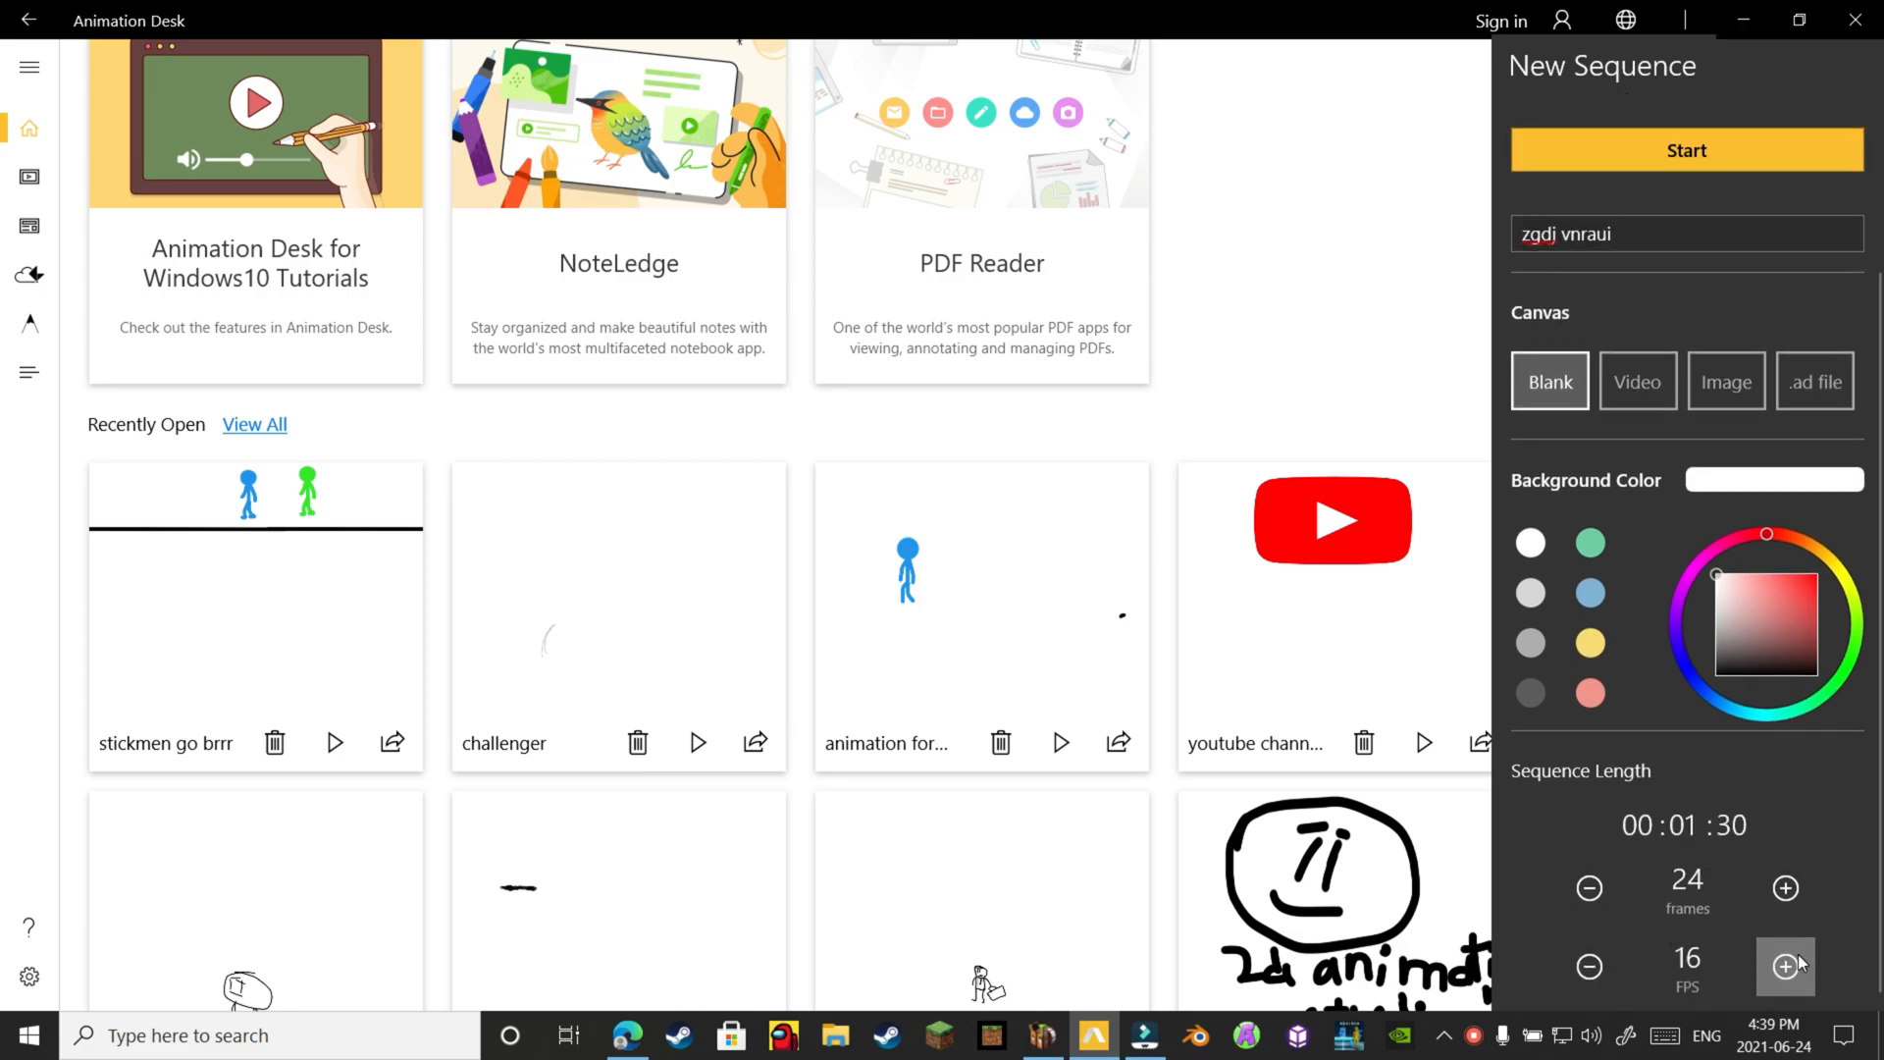
{"action": "left_click", "coordinate": [1784, 968]}
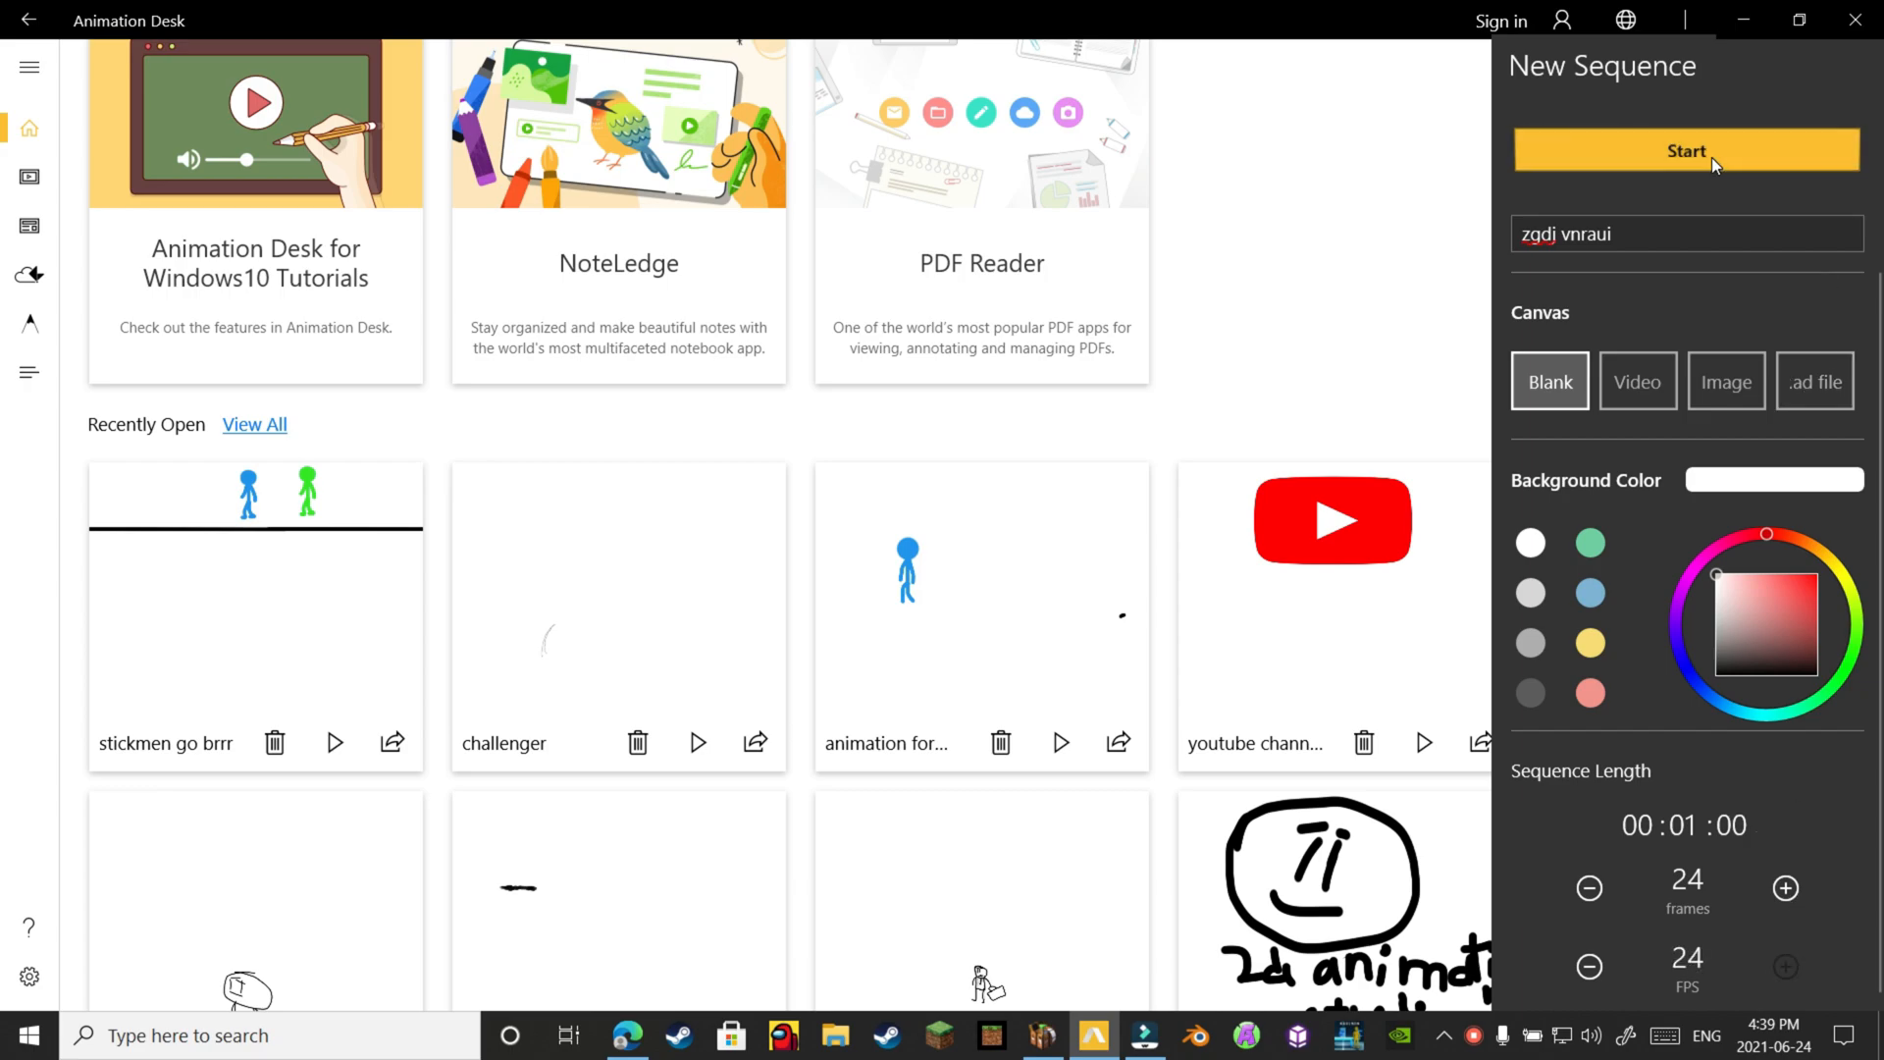
{"action": "left_click", "coordinate": [1685, 150]}
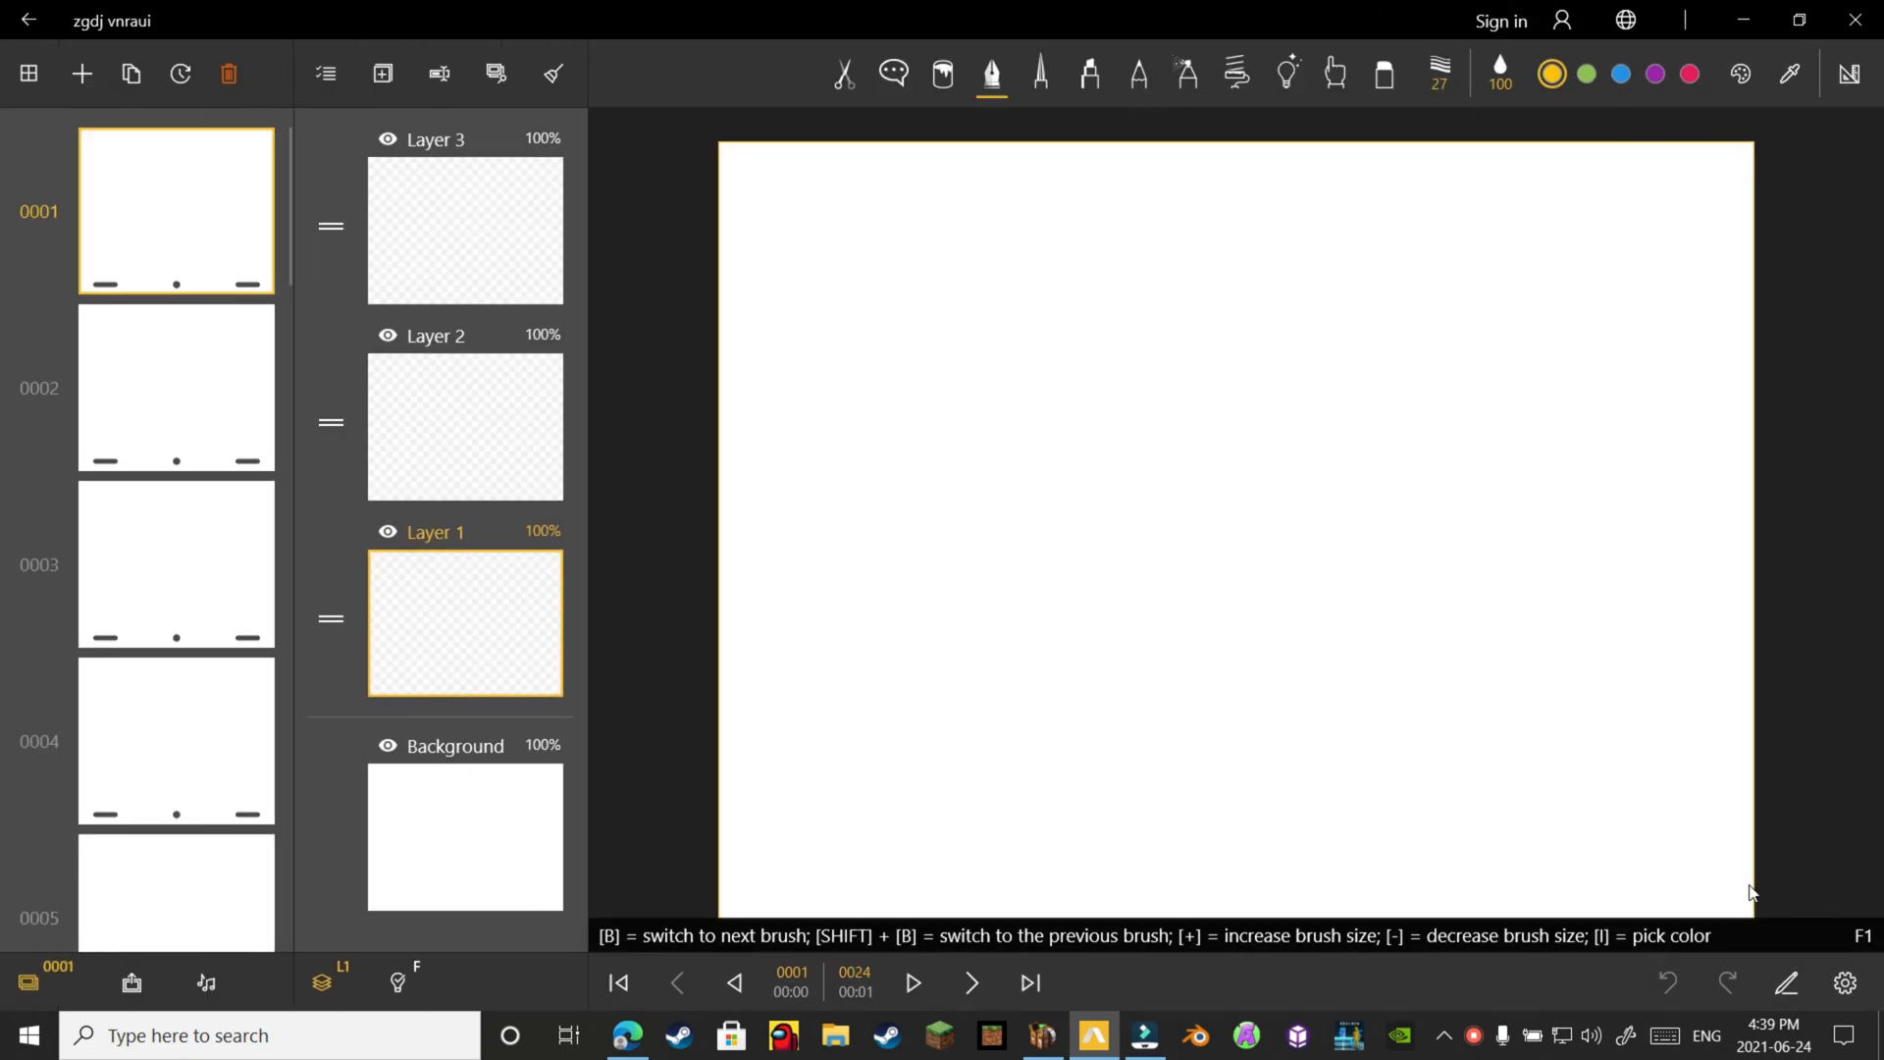
{"action": "mouse_move", "coordinate": [1055, 899]}
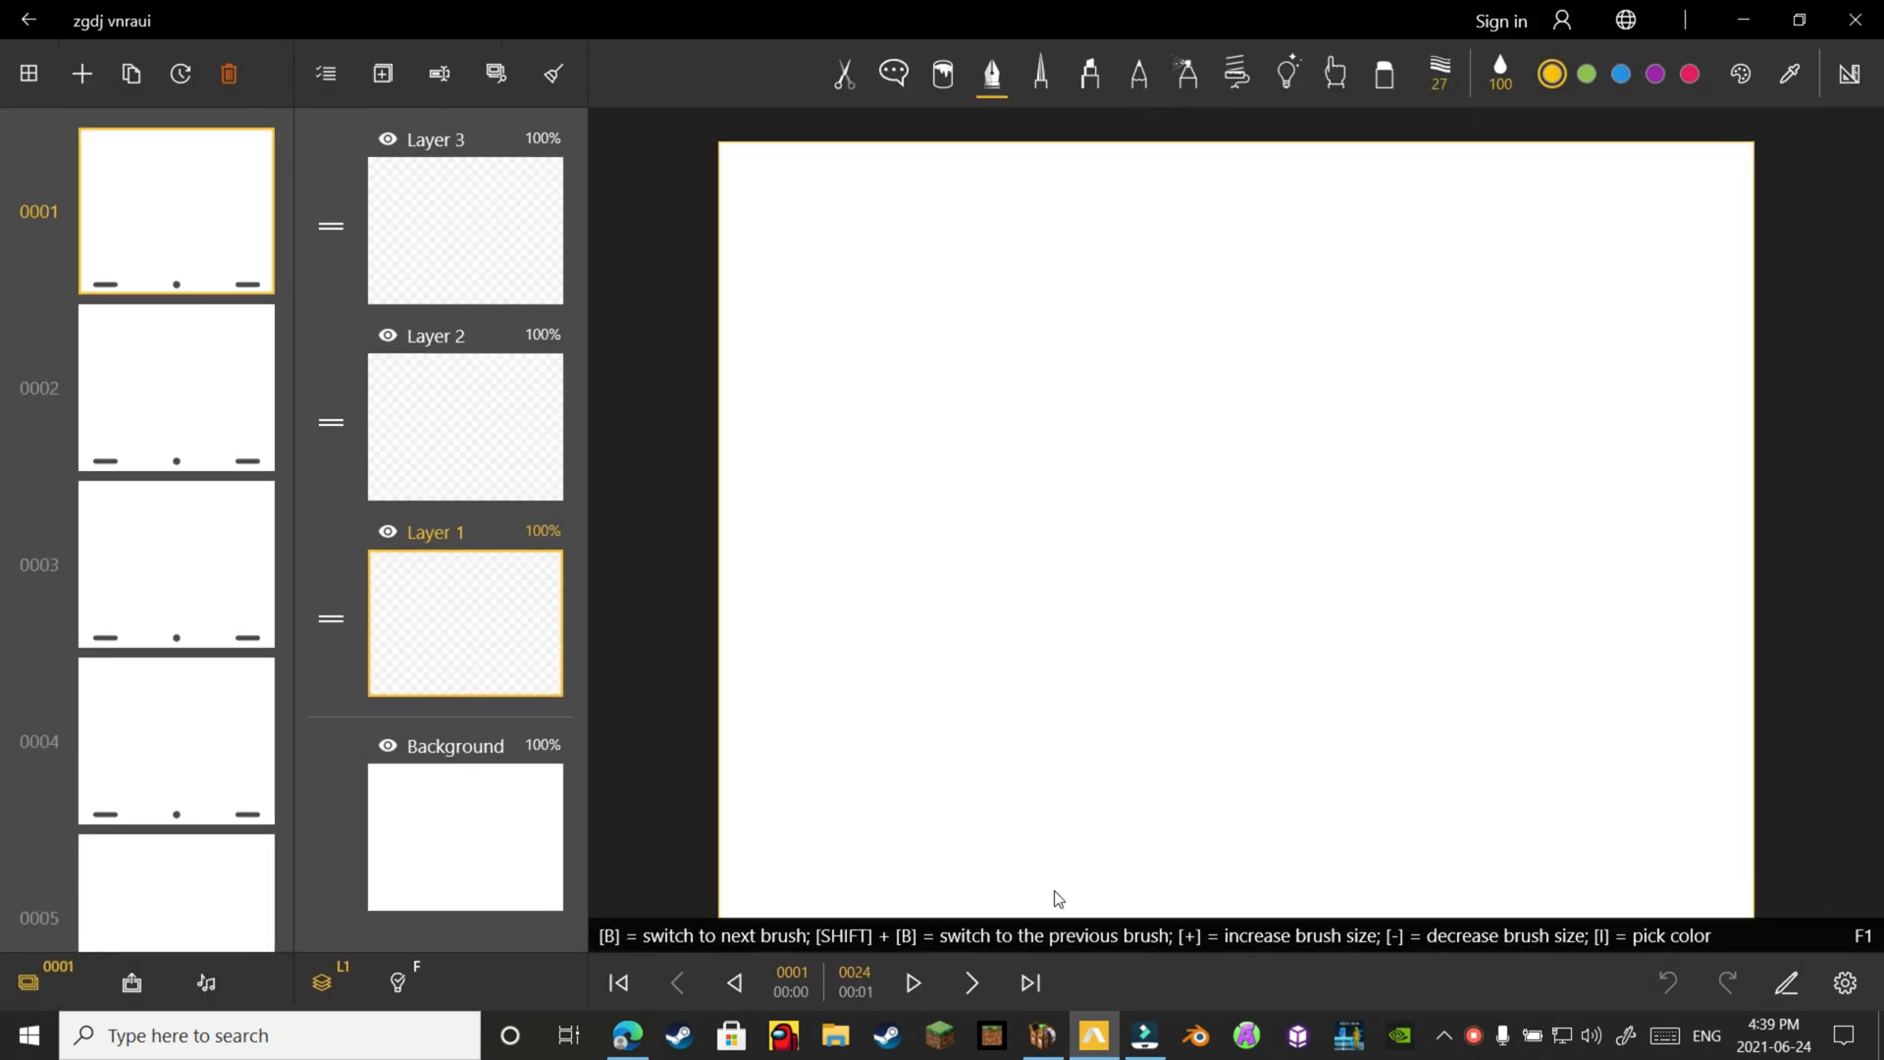
{"action": "mouse_move", "coordinate": [1795, 175]}
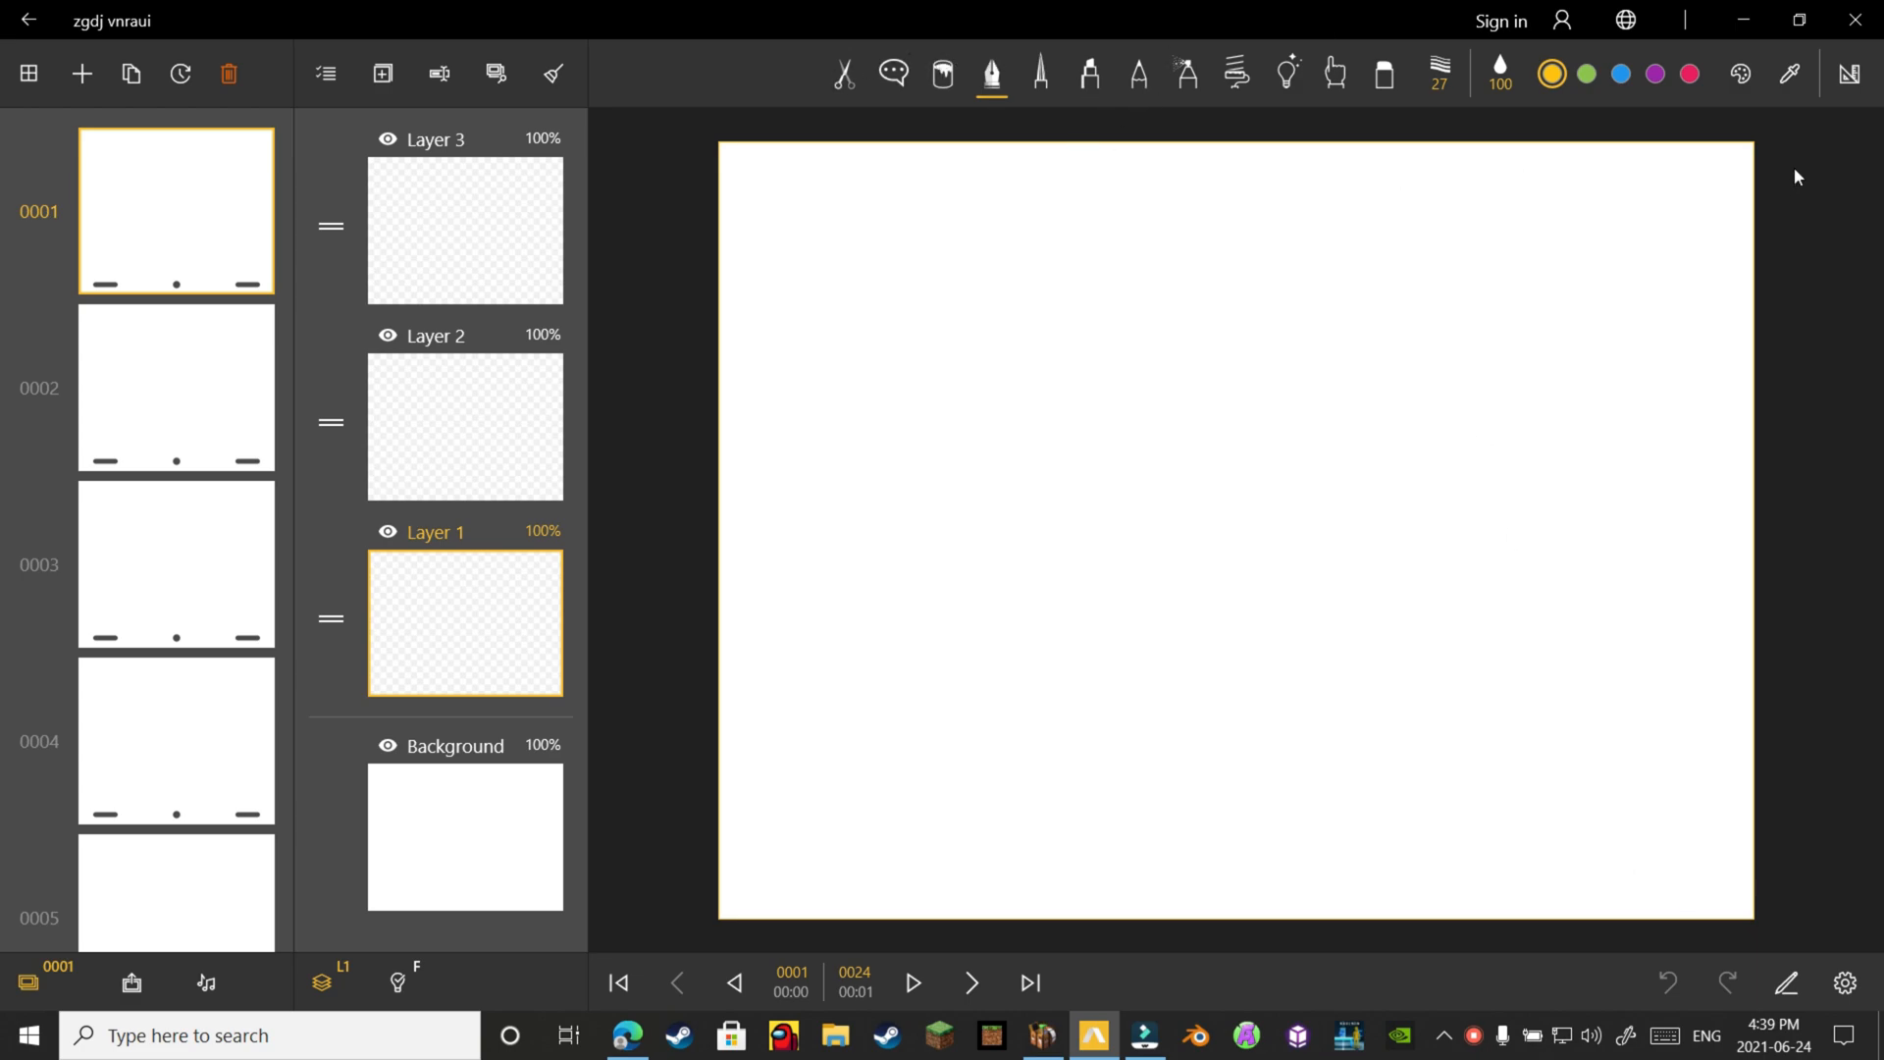
{"action": "left_click", "coordinate": [1551, 74]}
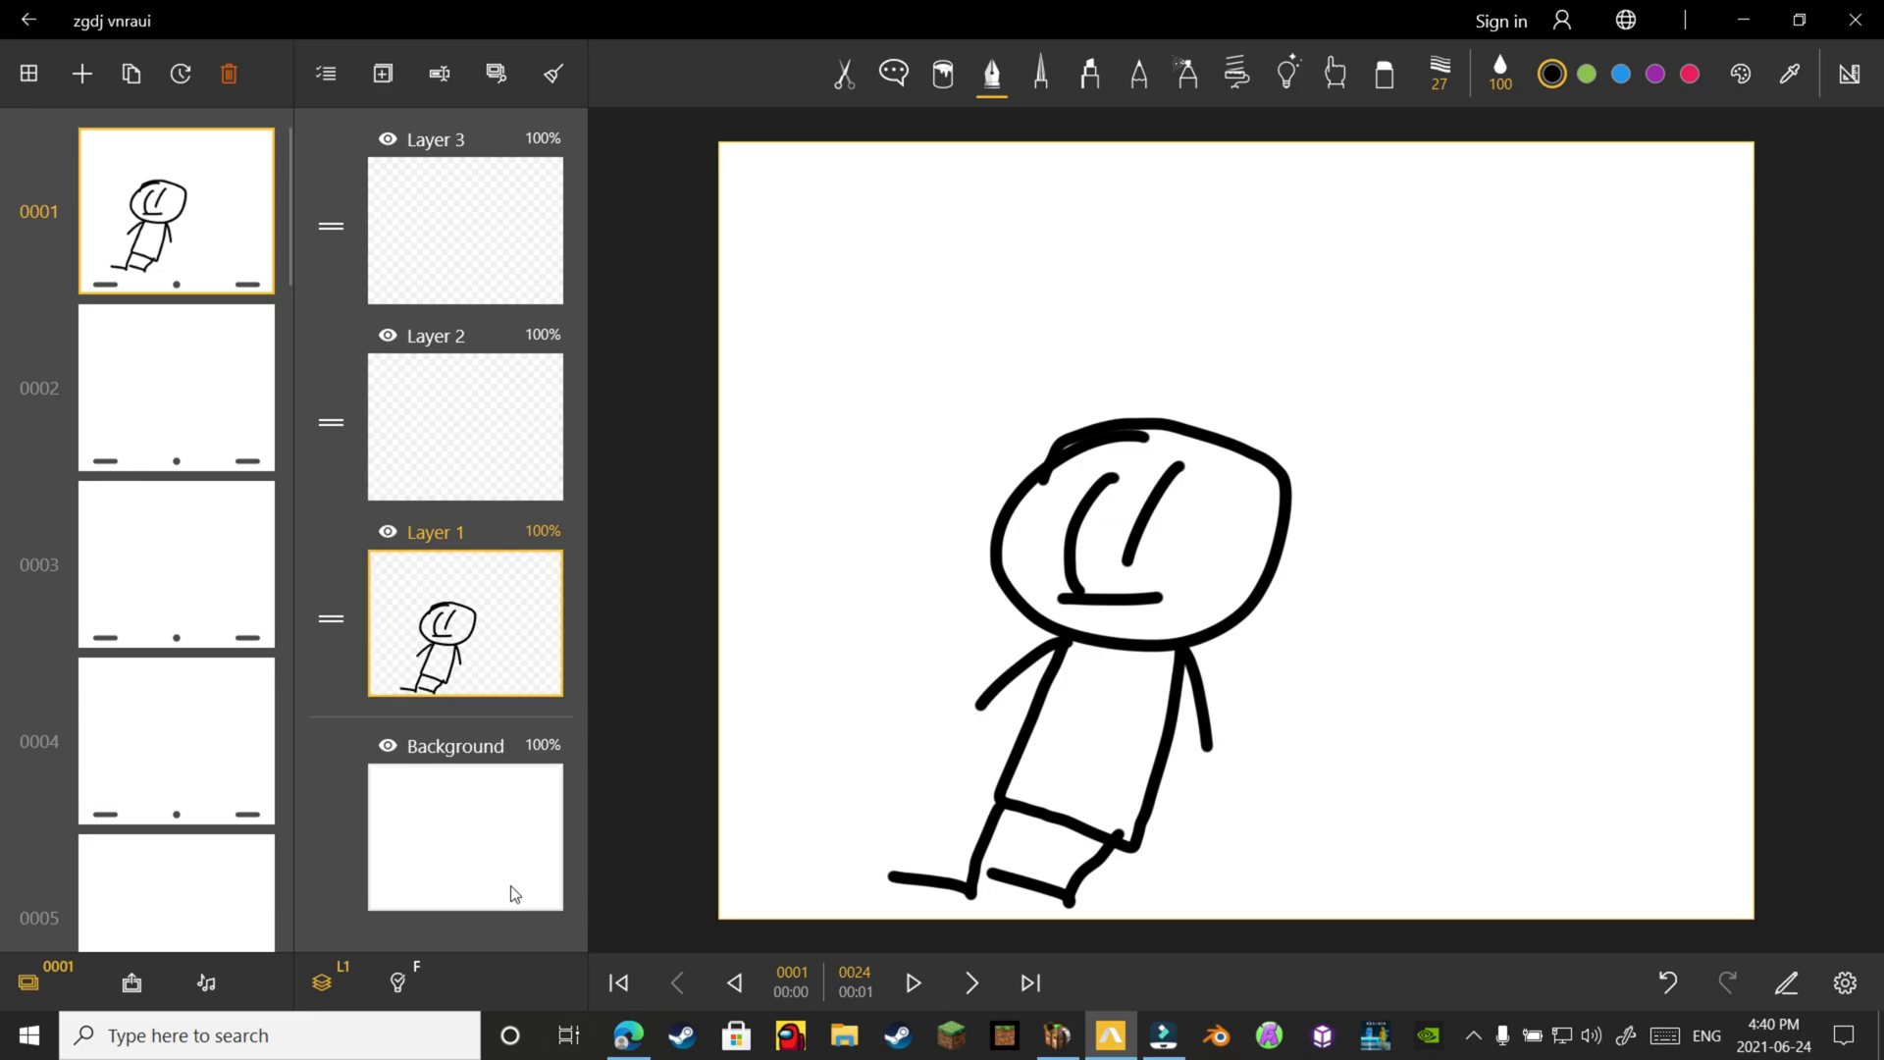
Make frame 2 the active frame in the frame list
{"action": "left_click", "coordinate": [175, 387]}
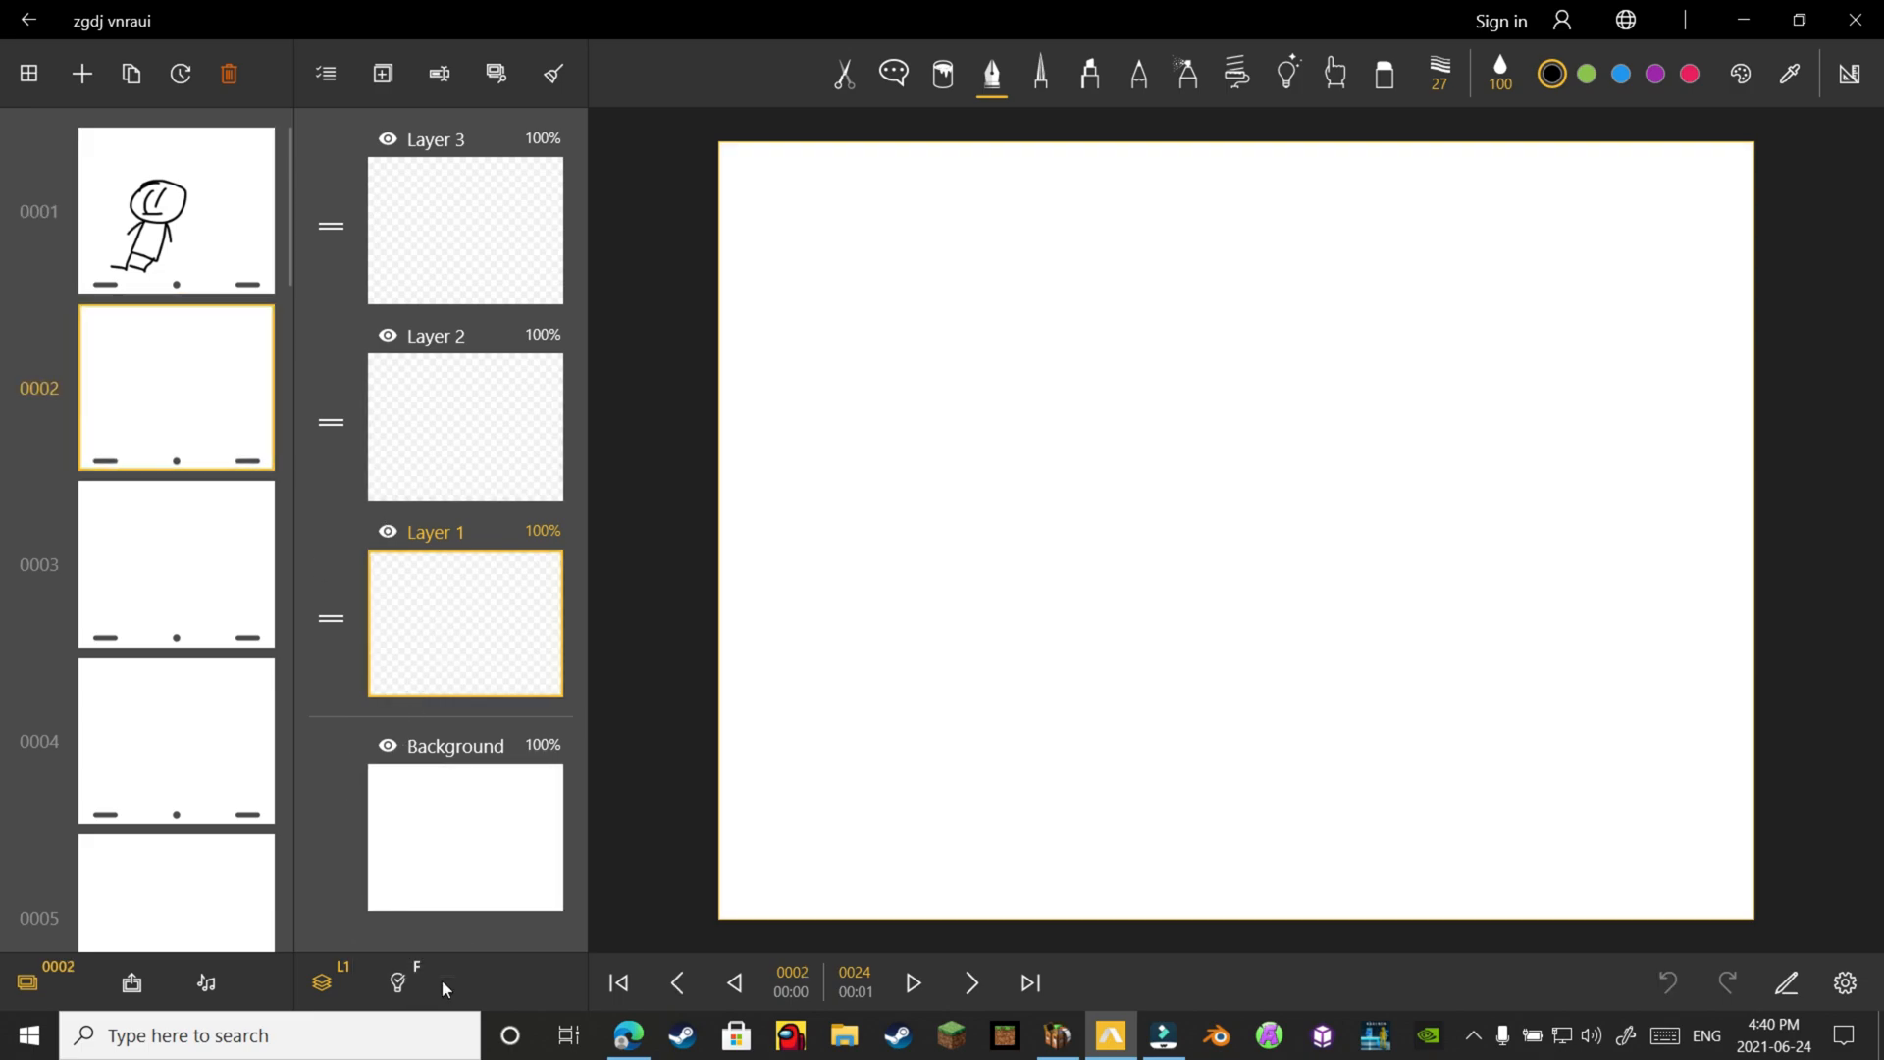
{"action": "mouse_move", "coordinate": [396, 981]}
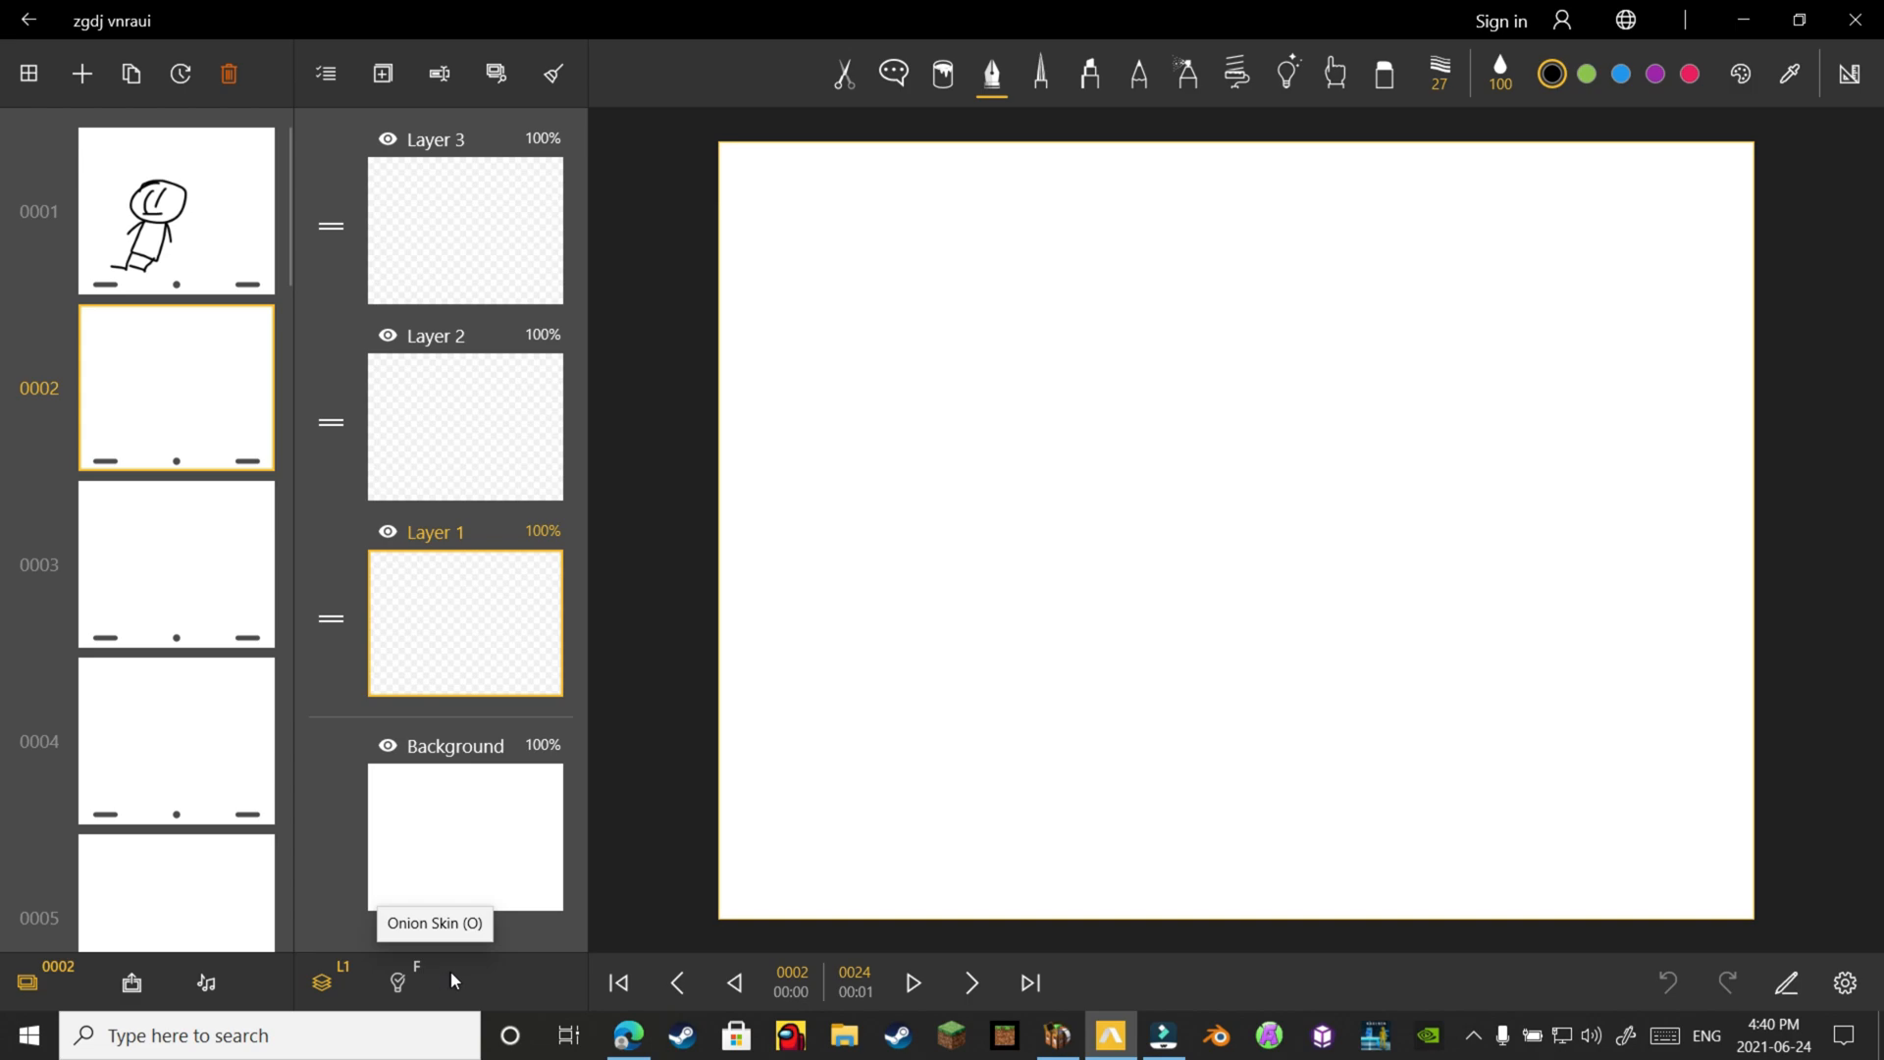
{"action": "mouse_move", "coordinate": [419, 975]}
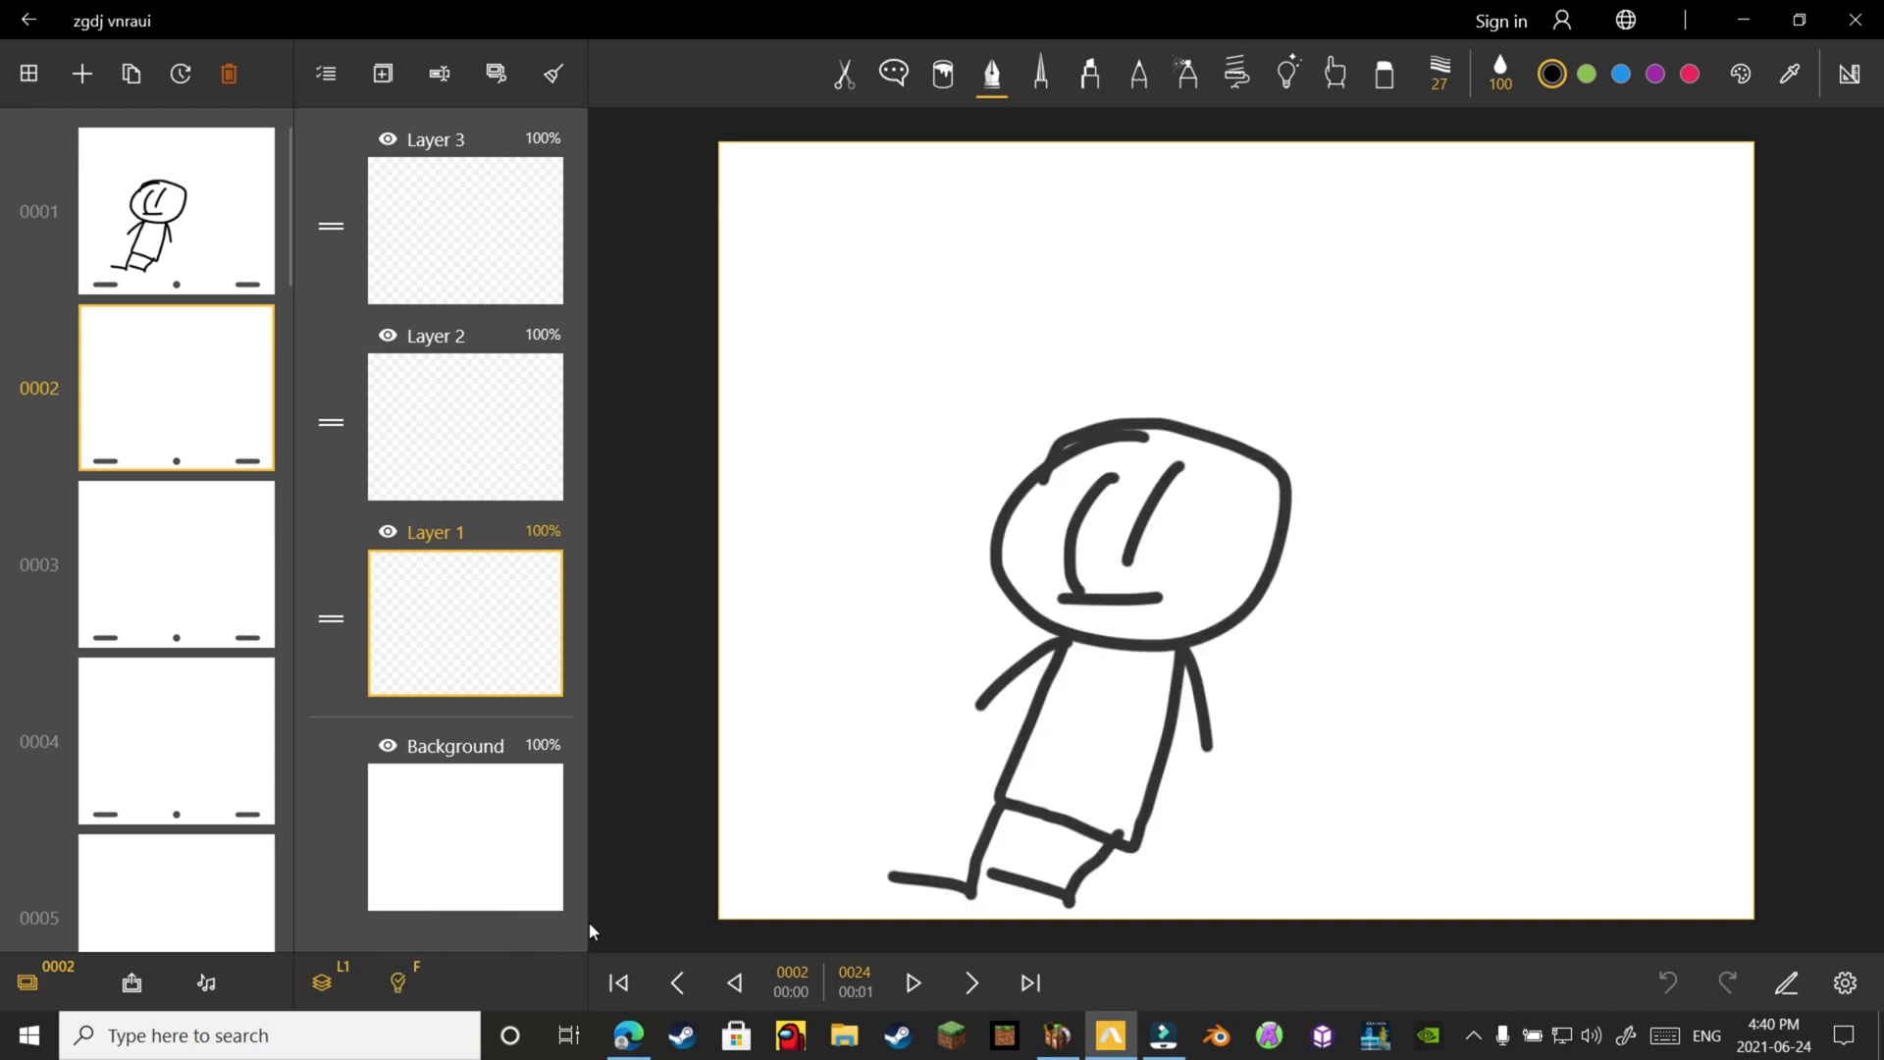
{"action": "mouse_move", "coordinate": [1065, 444]}
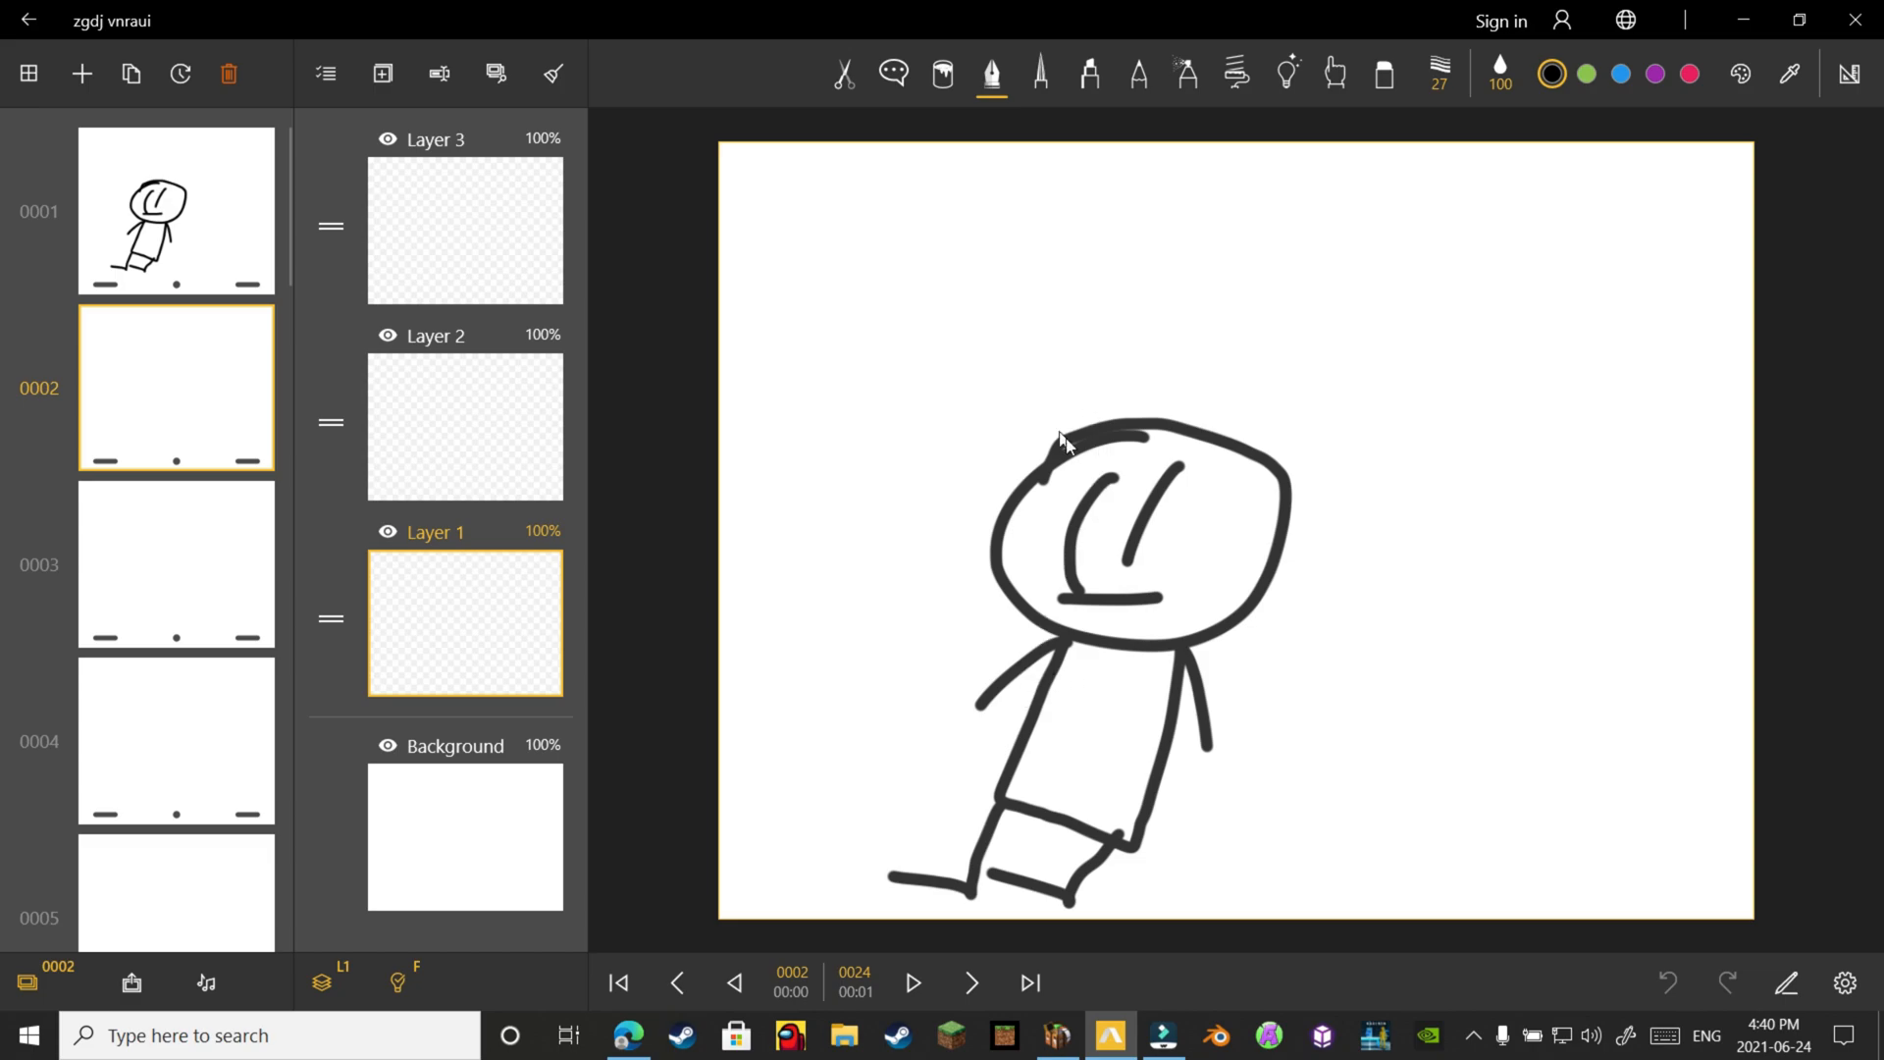